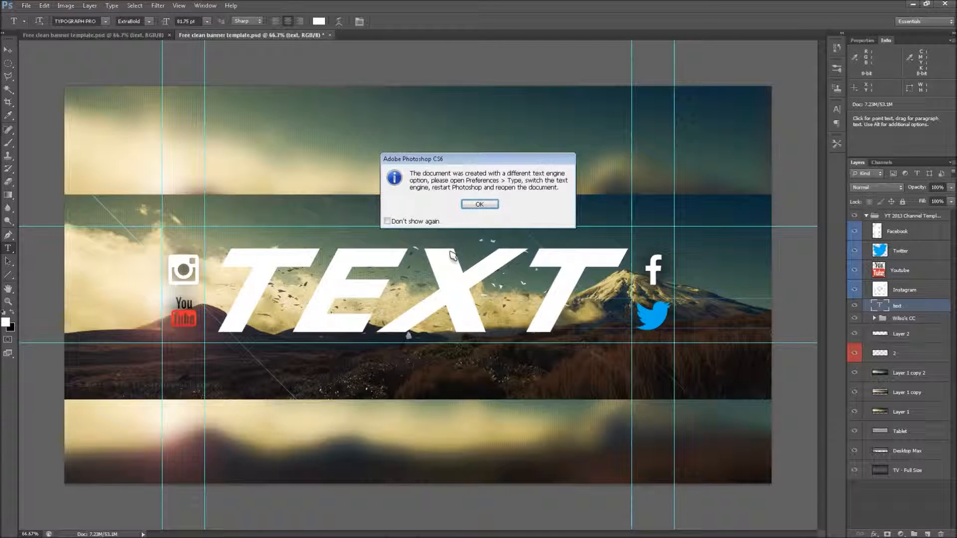
# Step: Dismiss the different text engine warning on the mountain banner template
pyautogui.click(479, 204)
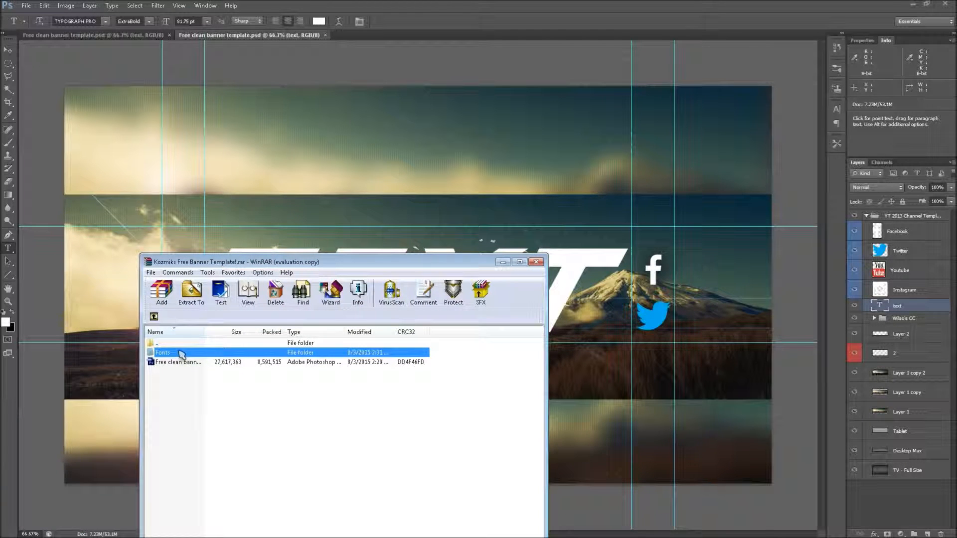
# Step: Browse the archive's Fonts folder and select the Free clean banner template PSD
pyautogui.doubleClick(163, 353)
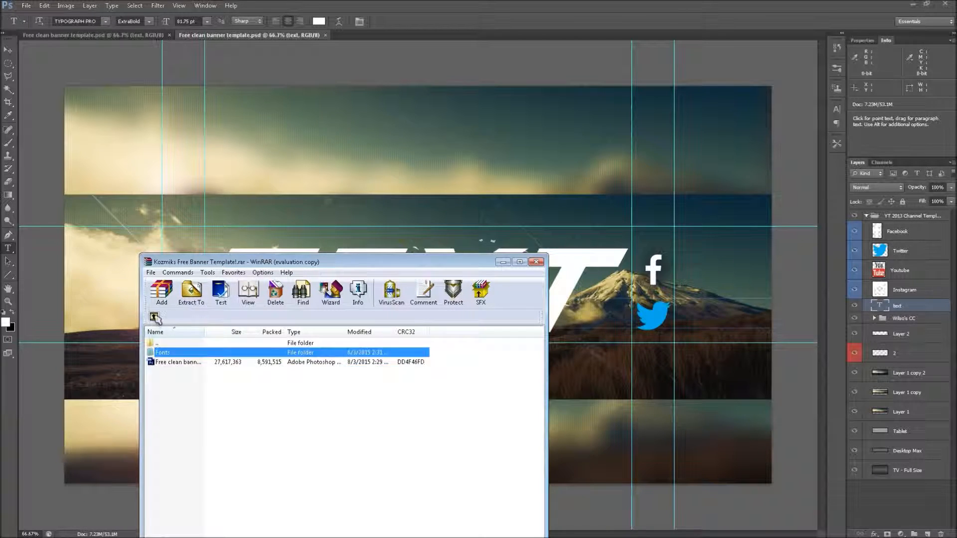
pyautogui.click(177, 362)
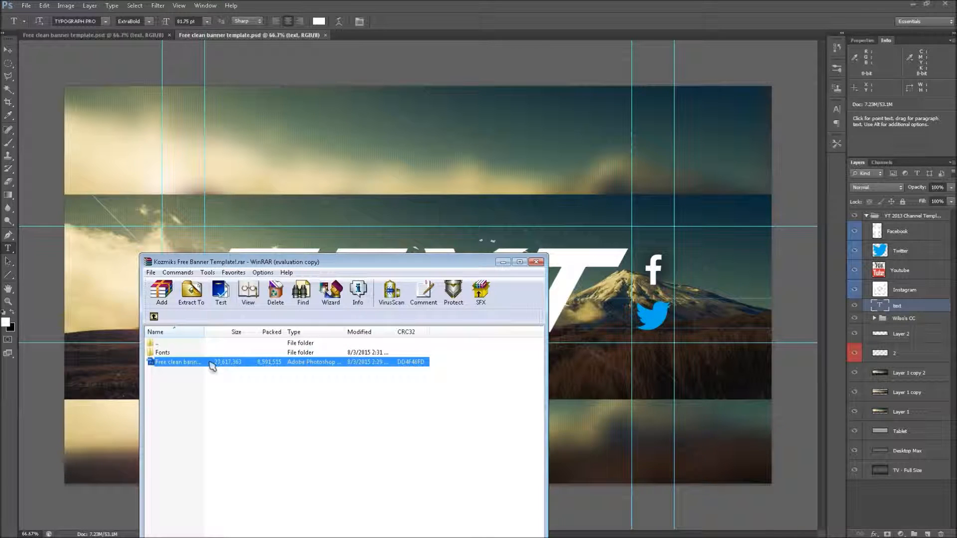
pyautogui.moveTo(407, 372)
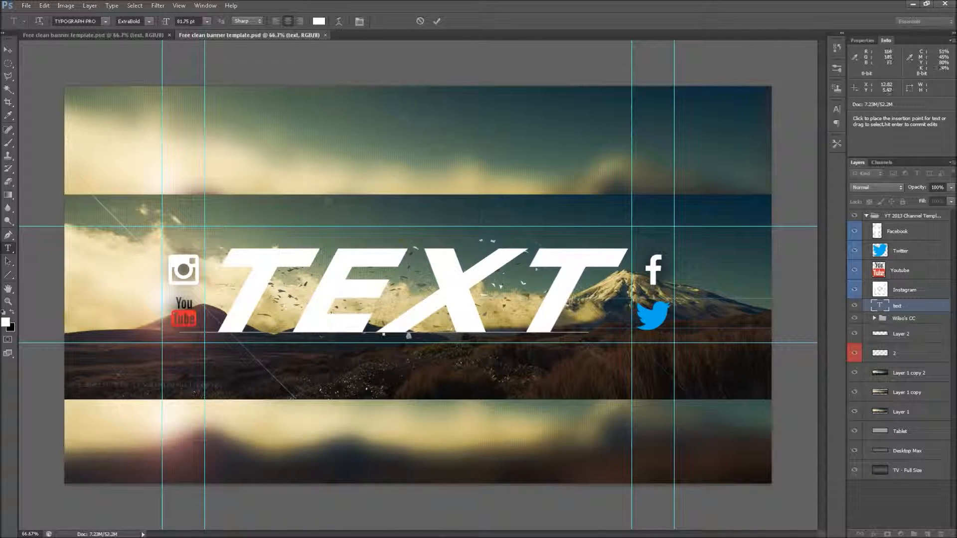
# Step: Commit the banner text edit with the options-bar checkmark
pyautogui.click(27, 6)
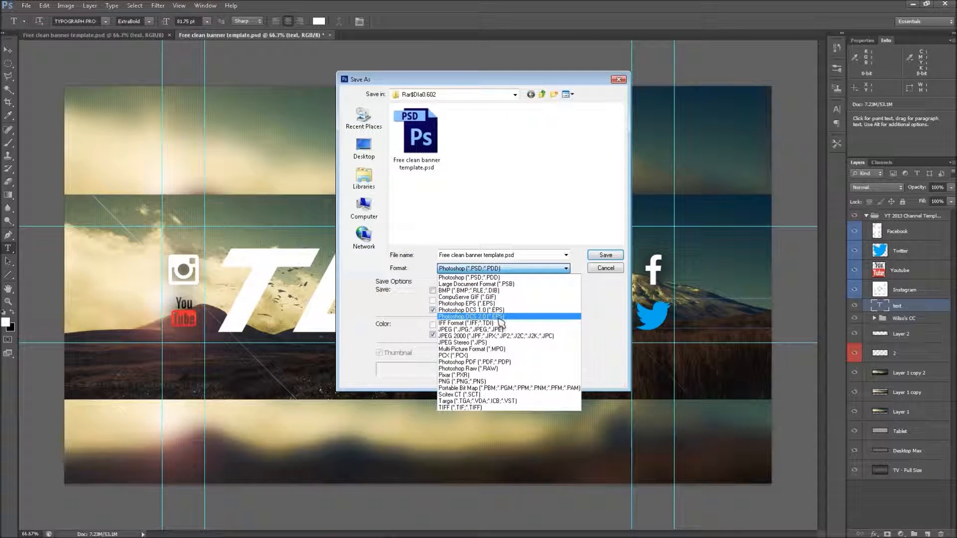
pyautogui.moveTo(497, 330)
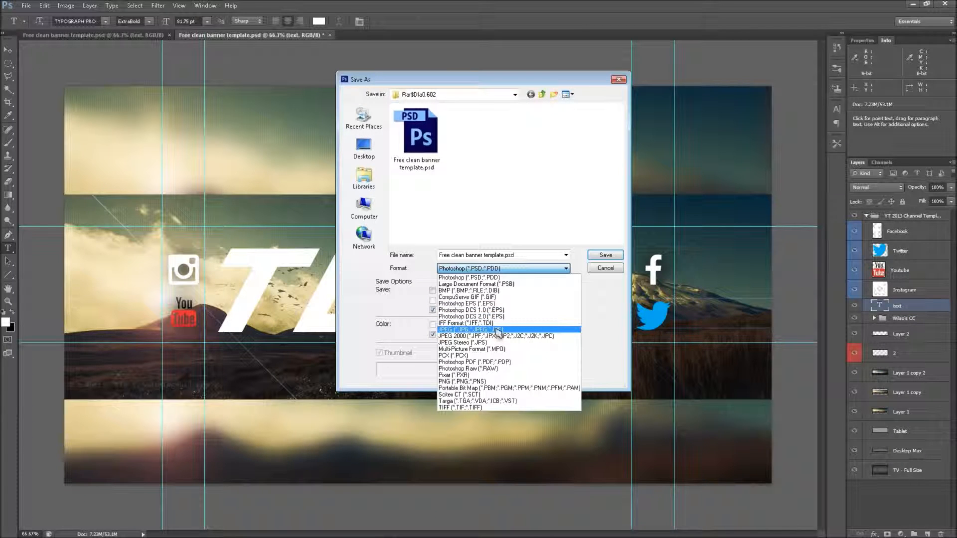
# Step: Pick JPEG format, cancel Save As, and hide the Facebook and Twitter layers
pyautogui.click(467, 329)
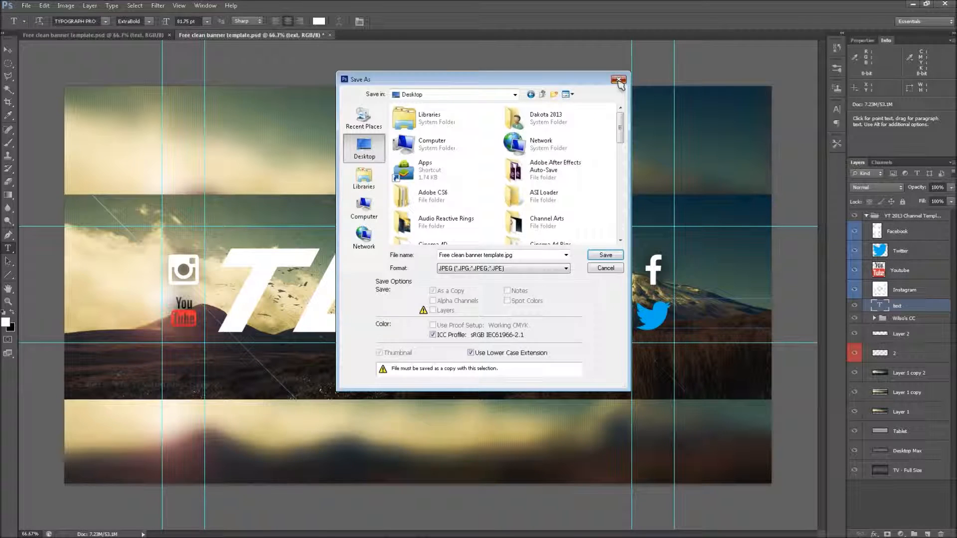
pyautogui.click(617, 79)
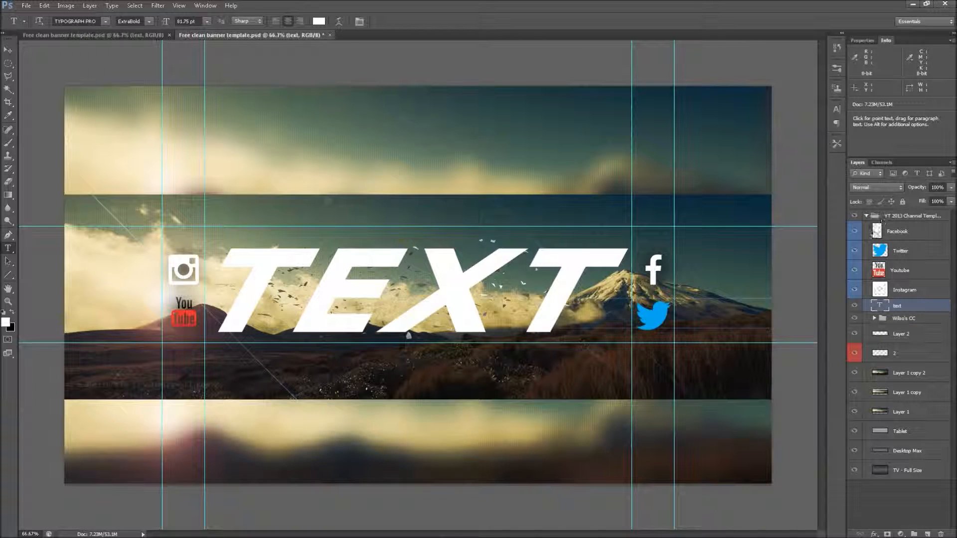
pyautogui.click(855, 250)
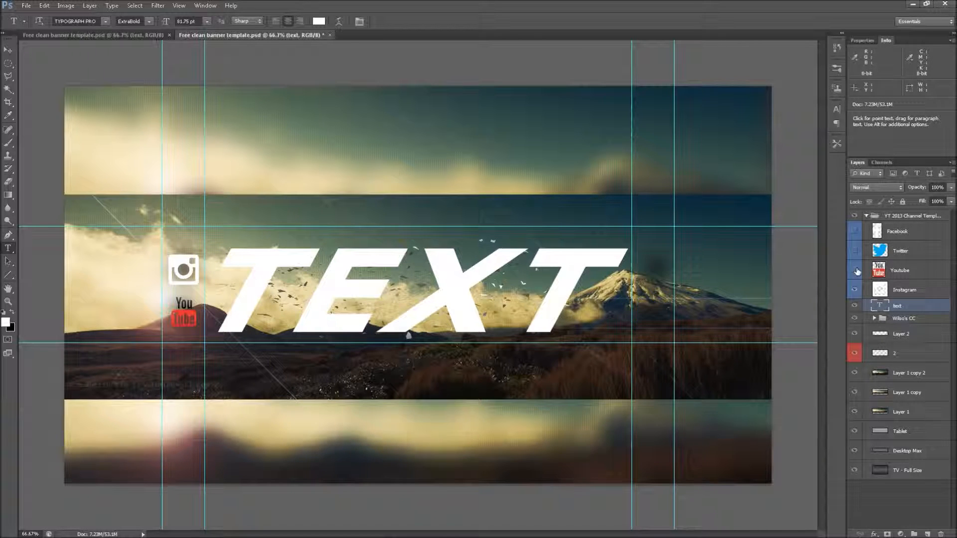